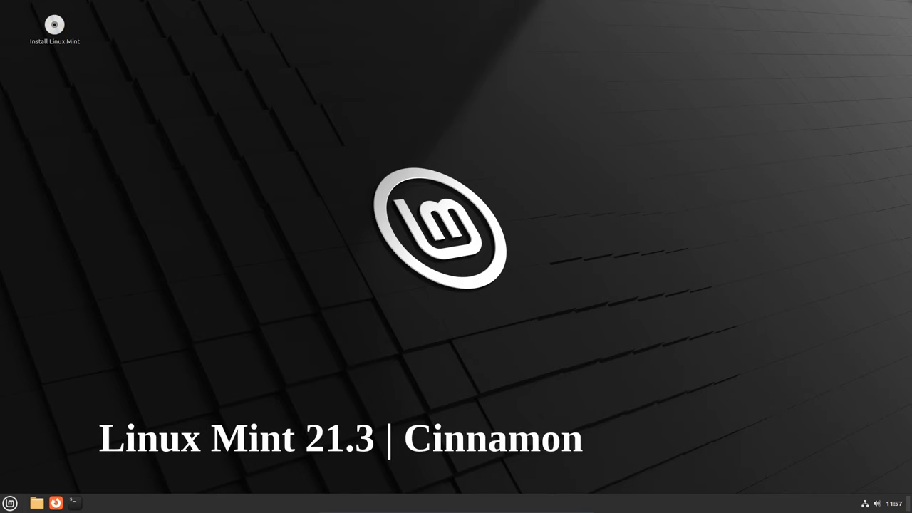
Step: View the computer's system information in System Settings, then close the settings window
{"action": "left_click", "coordinate": [10, 502]}
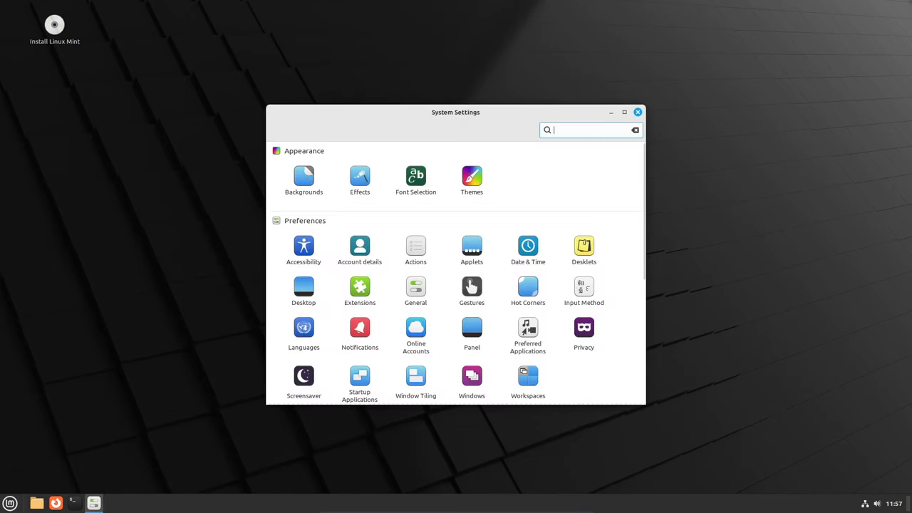
{"action": "scroll", "scroll_direction": "down", "scroll_amount": 3}
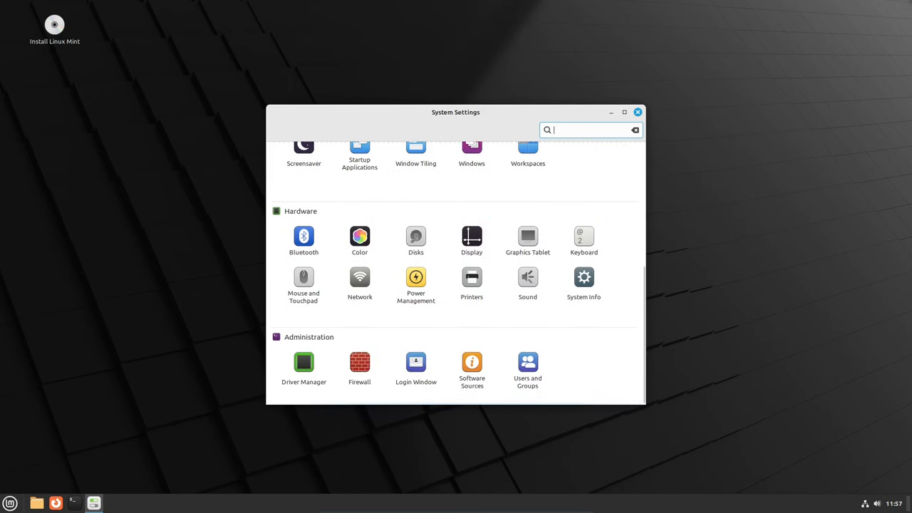
{"action": "left_click", "coordinate": [583, 281]}
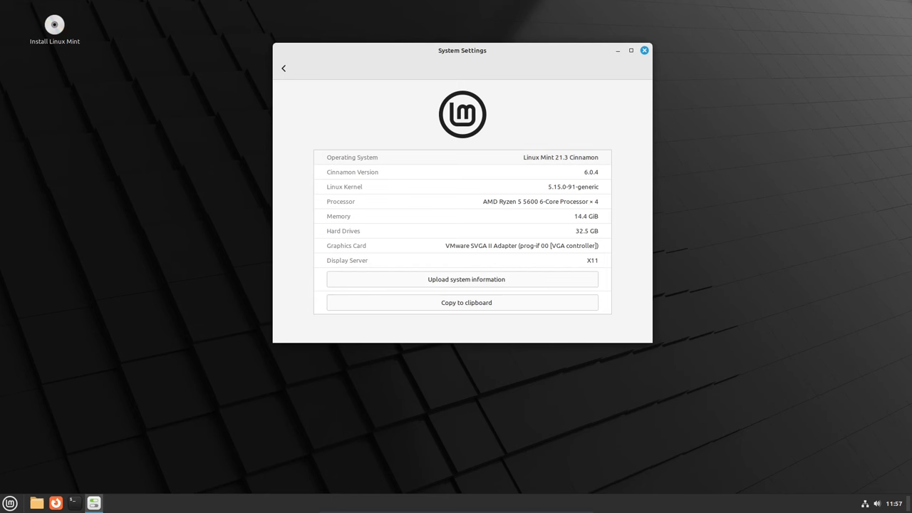
{"action": "left_click_drag", "start_coordinate": [531, 157], "coordinate": [598, 157]}
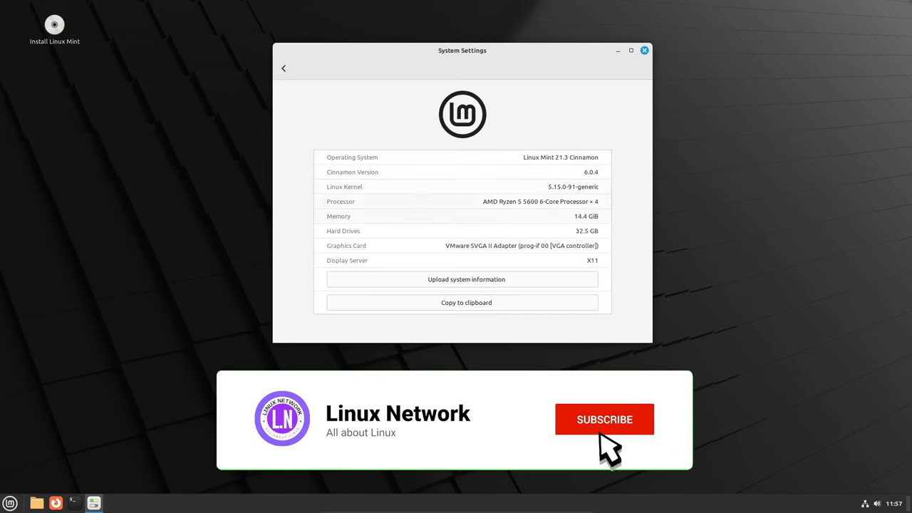
{"action": "left_click", "coordinate": [605, 418]}
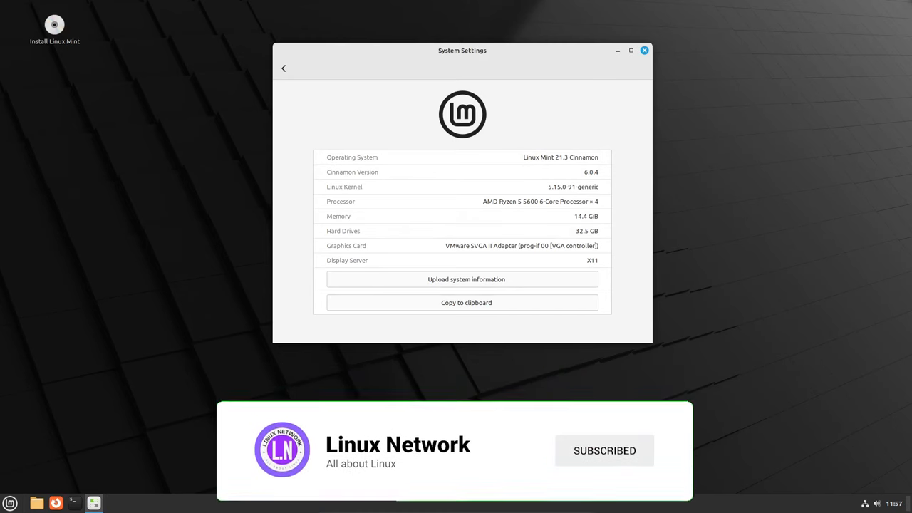
{"action": "left_click", "coordinate": [644, 50]}
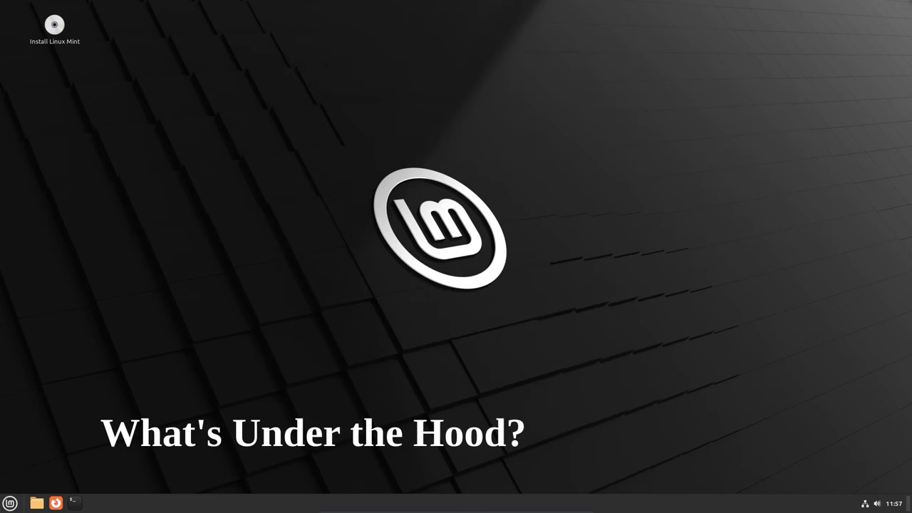
Step: Browse the Home folder in list and icon views, view the file manager's version, then close it
{"action": "left_click", "coordinate": [37, 503]}
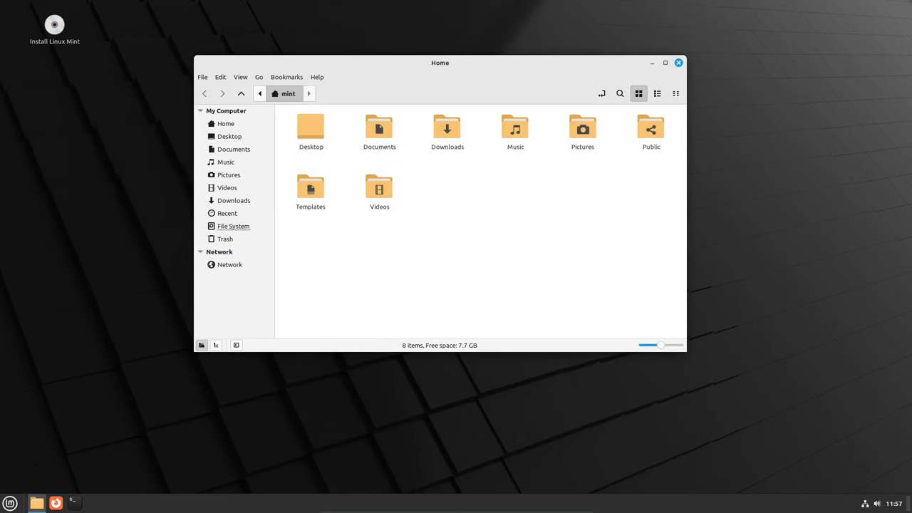
{"action": "left_click", "coordinate": [676, 93]}
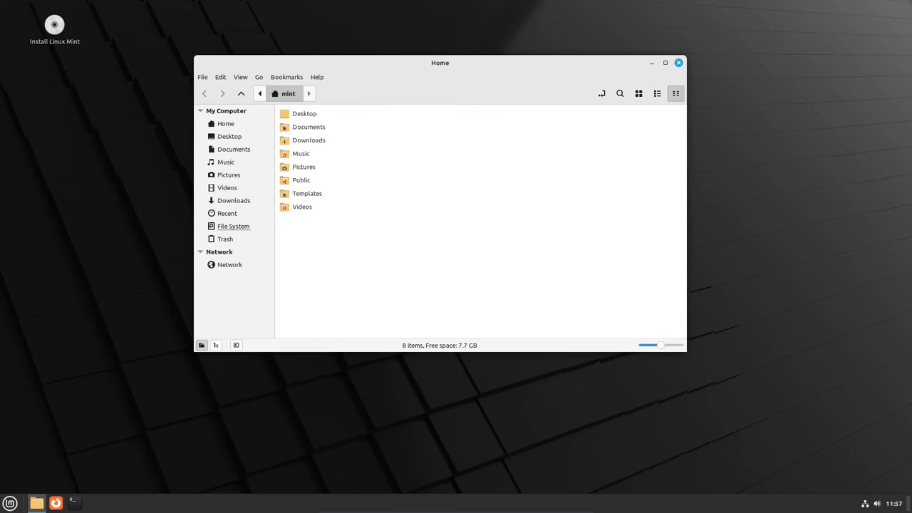
{"action": "left_click", "coordinate": [316, 77]}
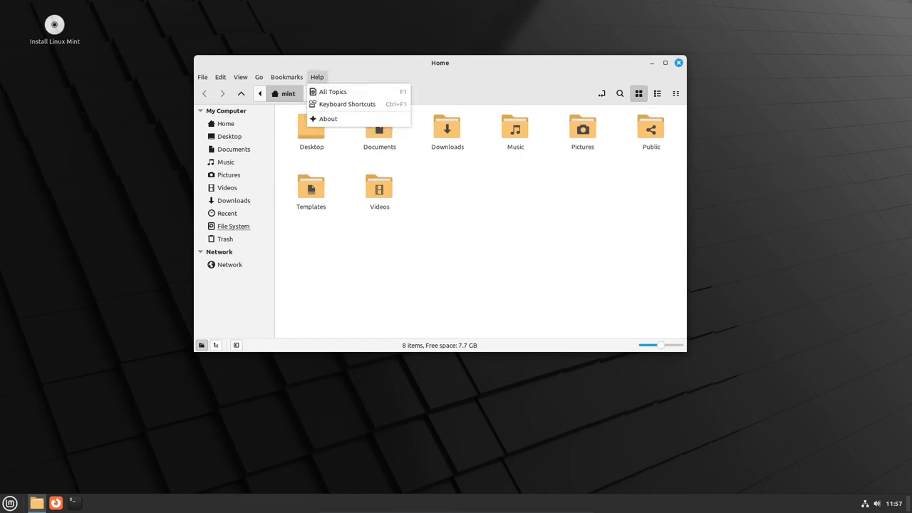
{"action": "left_click", "coordinate": [327, 119]}
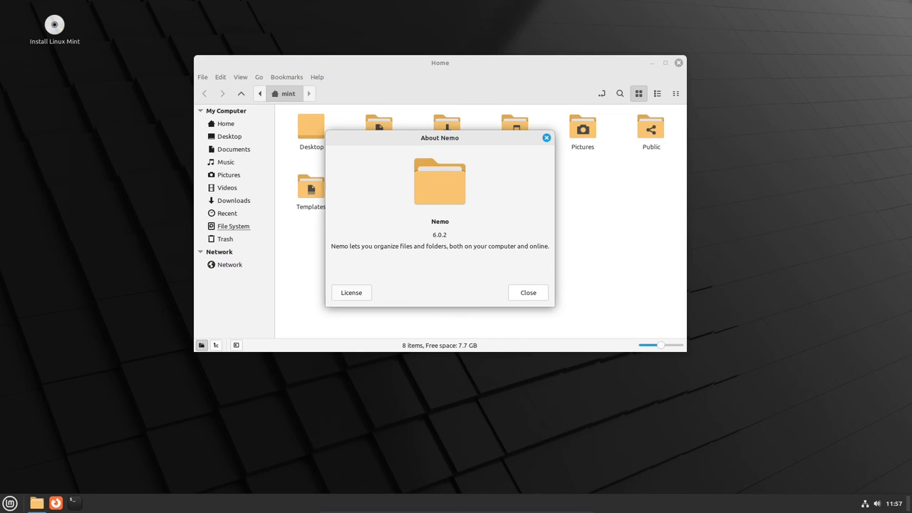
{"action": "left_click", "coordinate": [528, 292]}
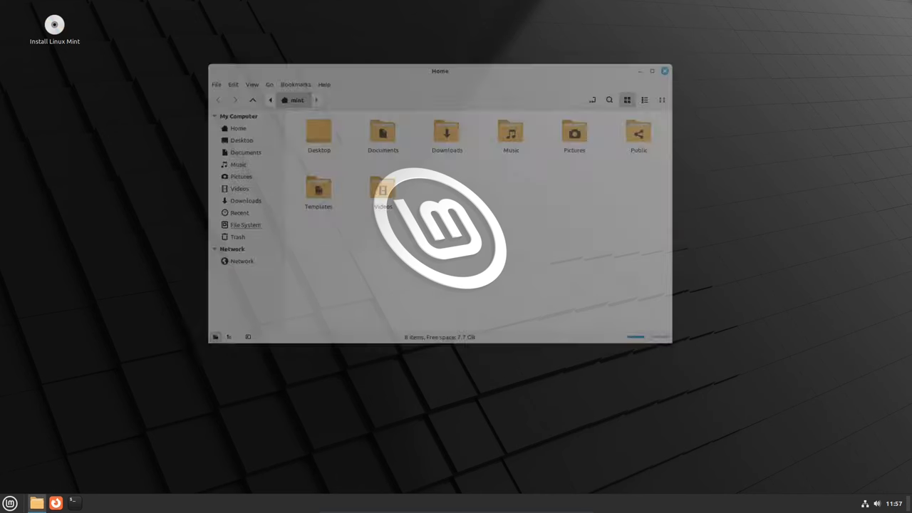
{"action": "left_click", "coordinate": [664, 70]}
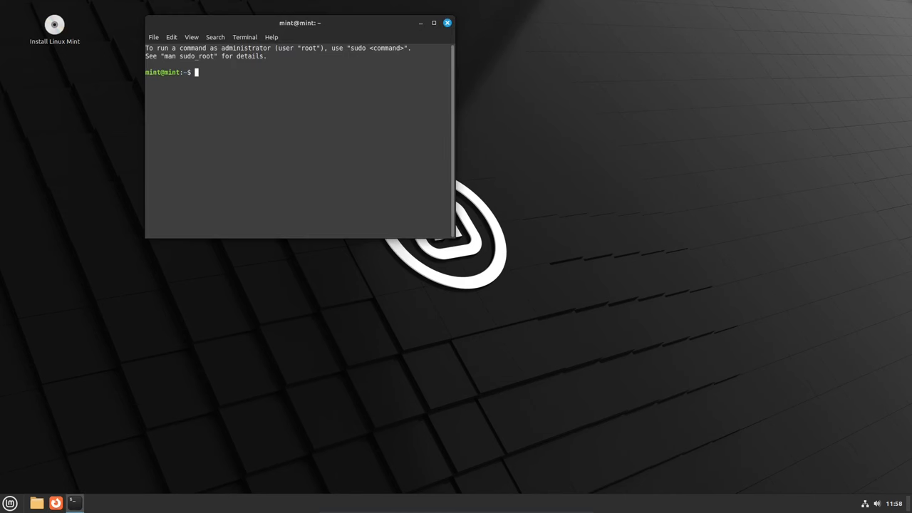
Step: Browse the menu's Internet and Administration categories and launch System Monitor
{"action": "left_click", "coordinate": [10, 502]}
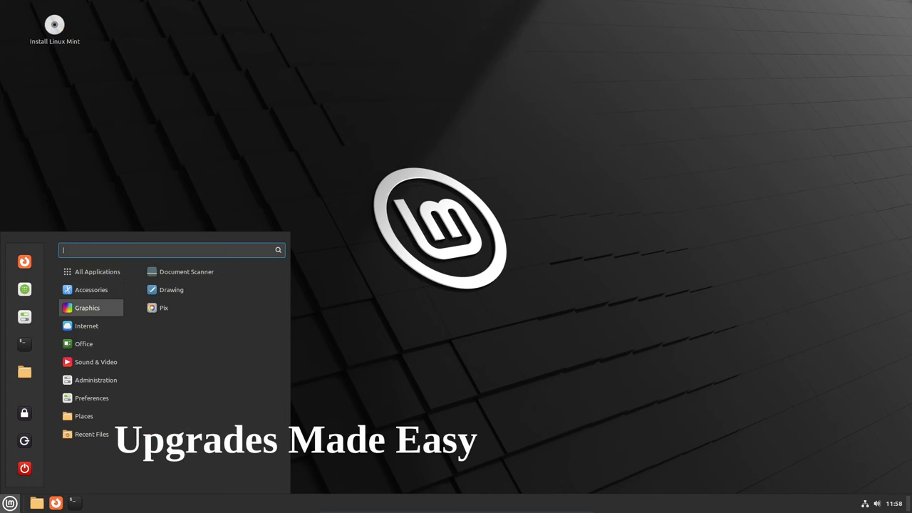
{"action": "left_click", "coordinate": [86, 325]}
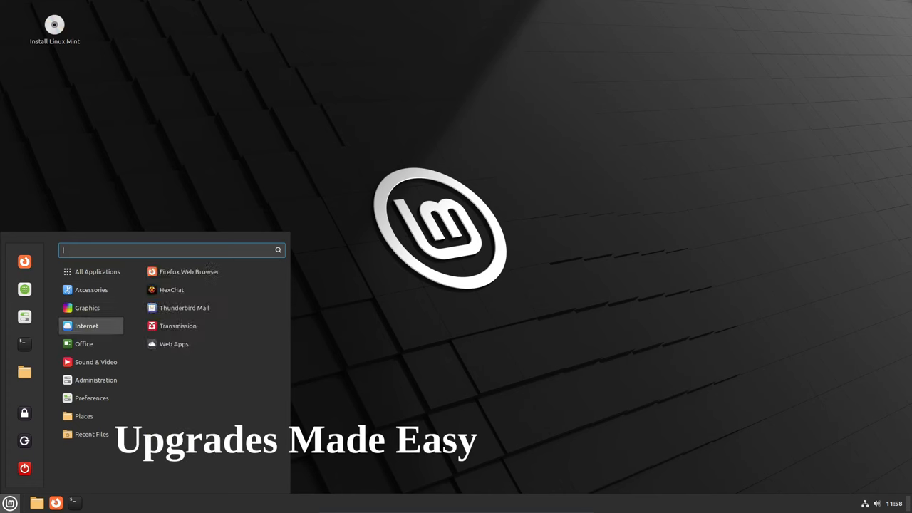
{"action": "left_click", "coordinate": [96, 380]}
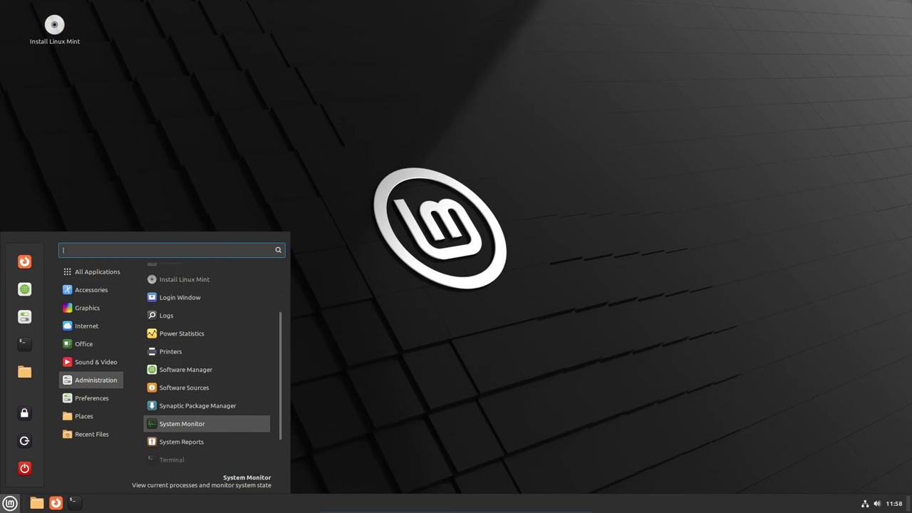
{"action": "left_click", "coordinate": [182, 423]}
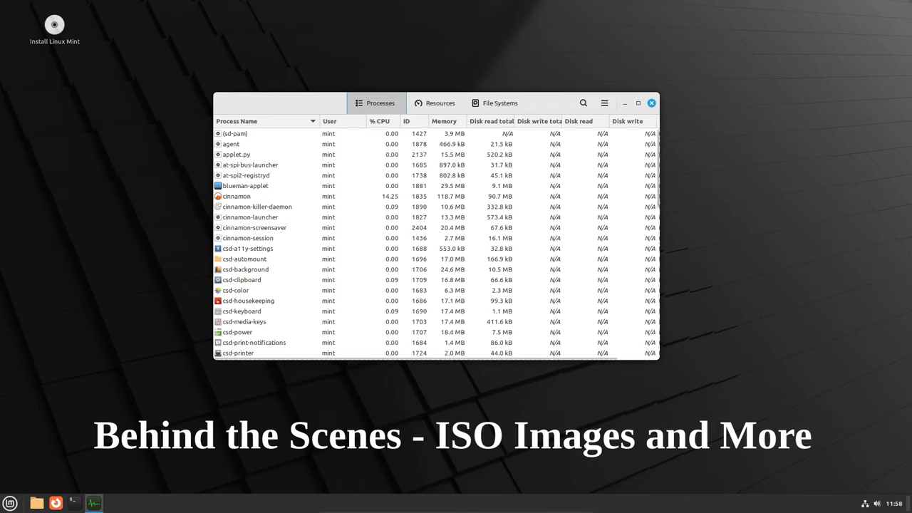
Step: View the CPU, memory and network graphs and System Monitor's version 42.0 details
{"action": "left_click", "coordinate": [435, 102]}
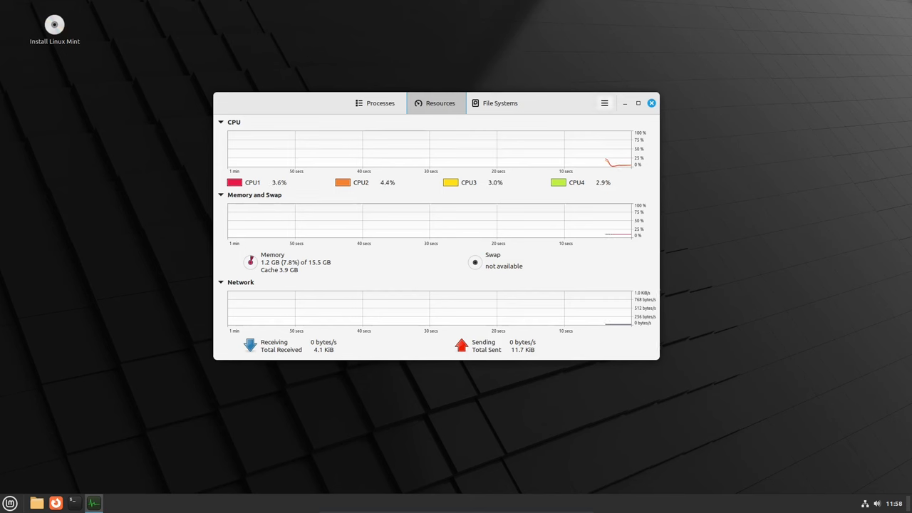
{"action": "left_click", "coordinate": [604, 102]}
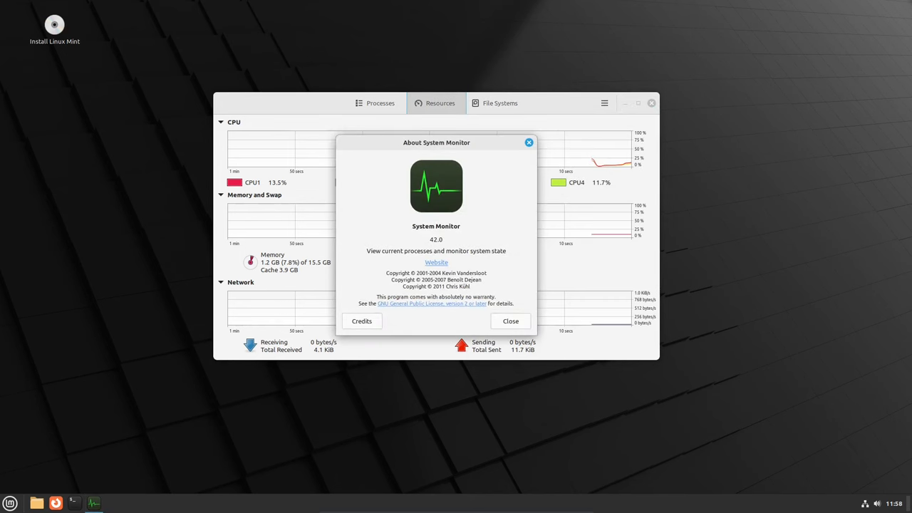
{"action": "left_click", "coordinate": [510, 320]}
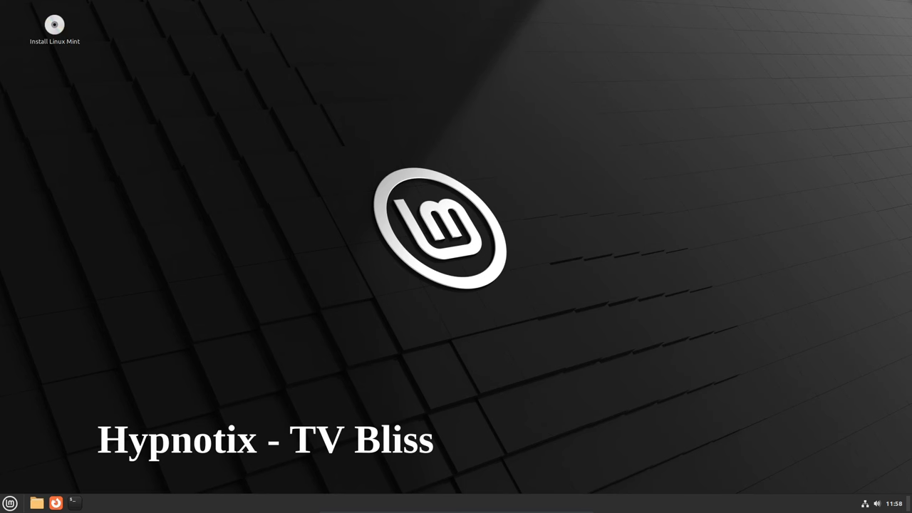
Step: Search the menu for 'h' and launch Hypnotix from the results
{"action": "left_click", "coordinate": [10, 502]}
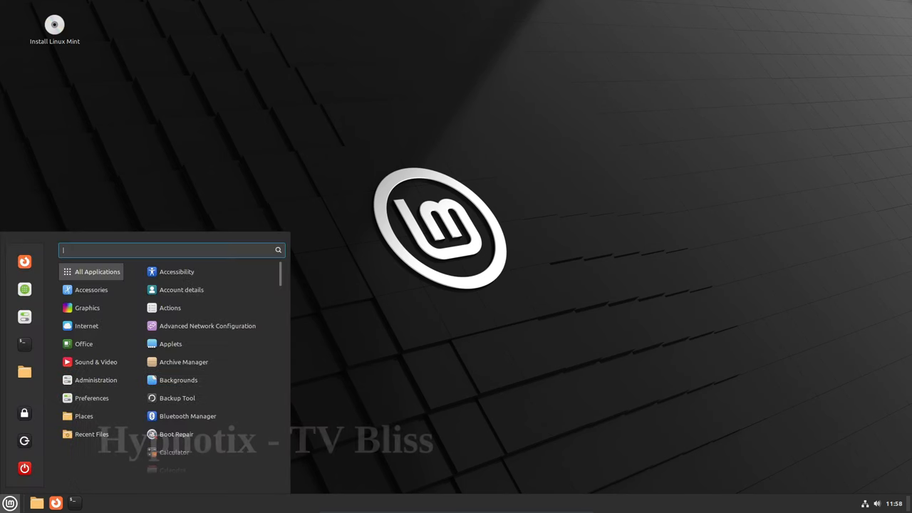
{"action": "type", "text": "h"}
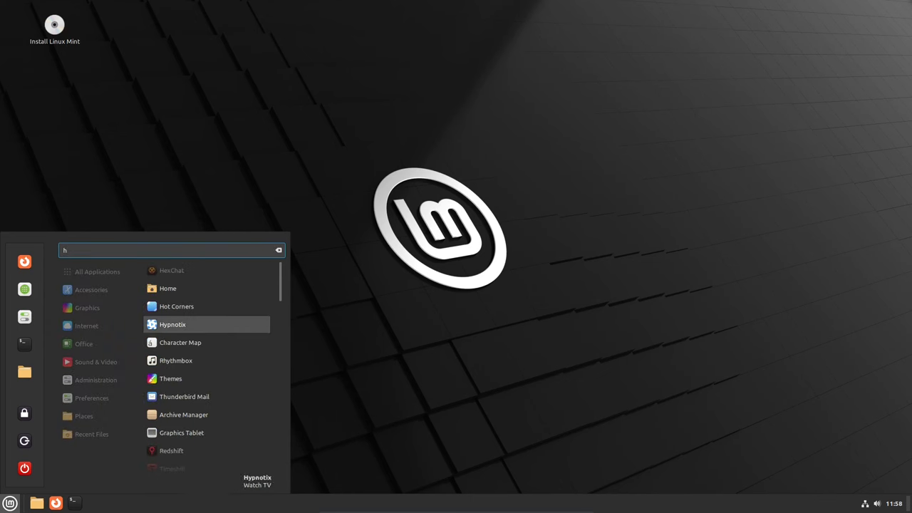
{"action": "double_click", "coordinate": [54, 24]}
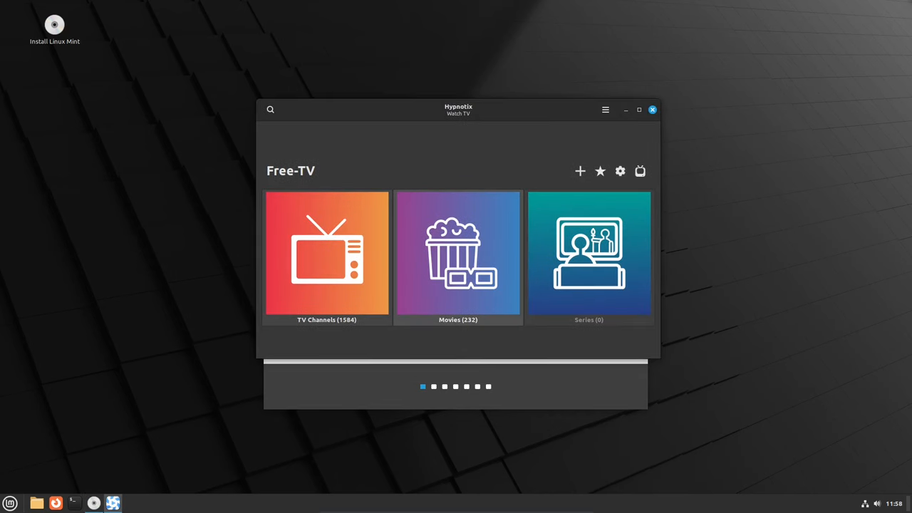
{"action": "mouse_move", "coordinate": [600, 171]}
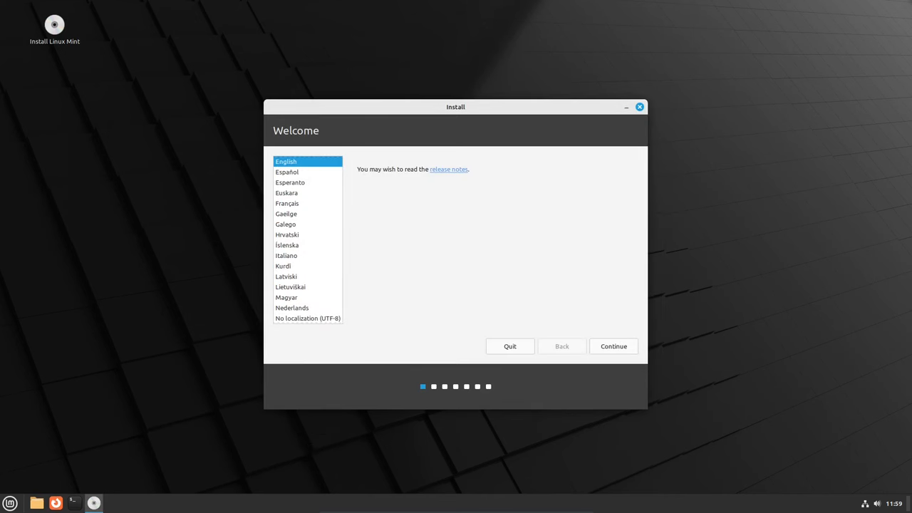
Step: Accept English and the English (US) keyboard layout, advance one step, then quit the installer
{"action": "left_click", "coordinate": [613, 346]}
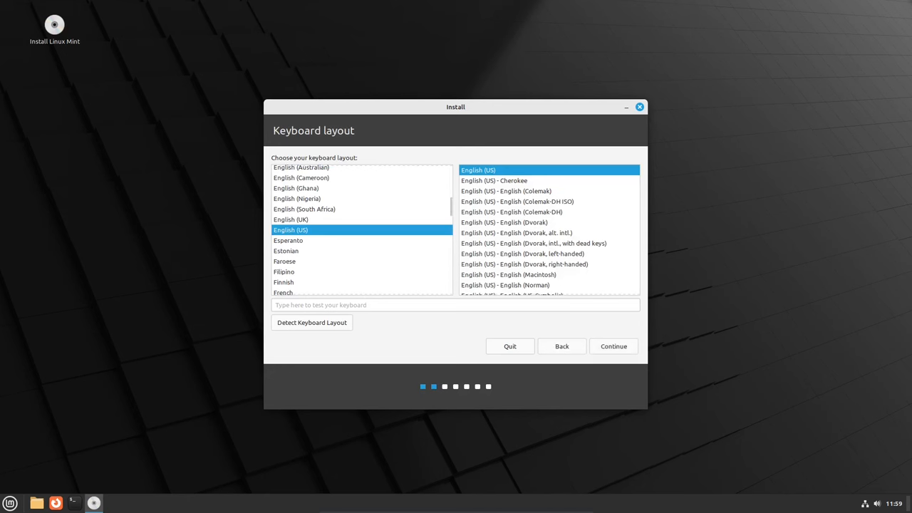
{"action": "left_click", "coordinate": [613, 345]}
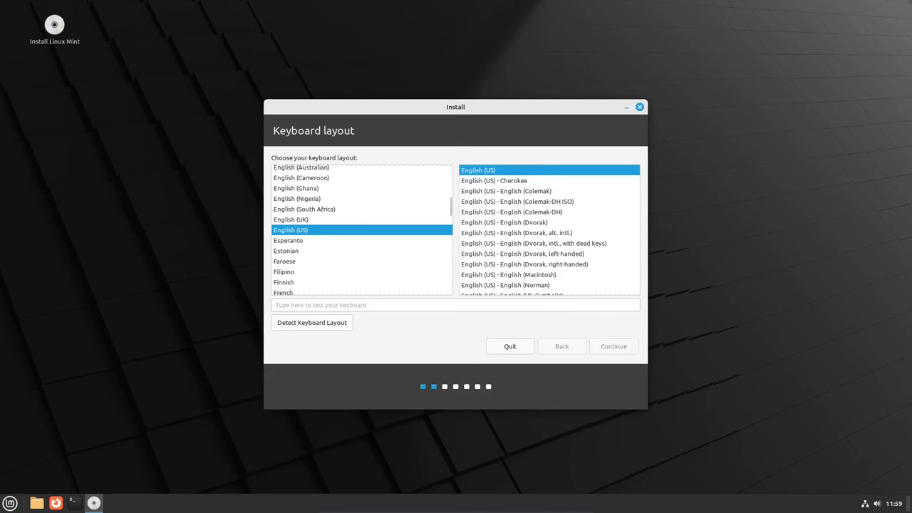
{"action": "left_click", "coordinate": [613, 345]}
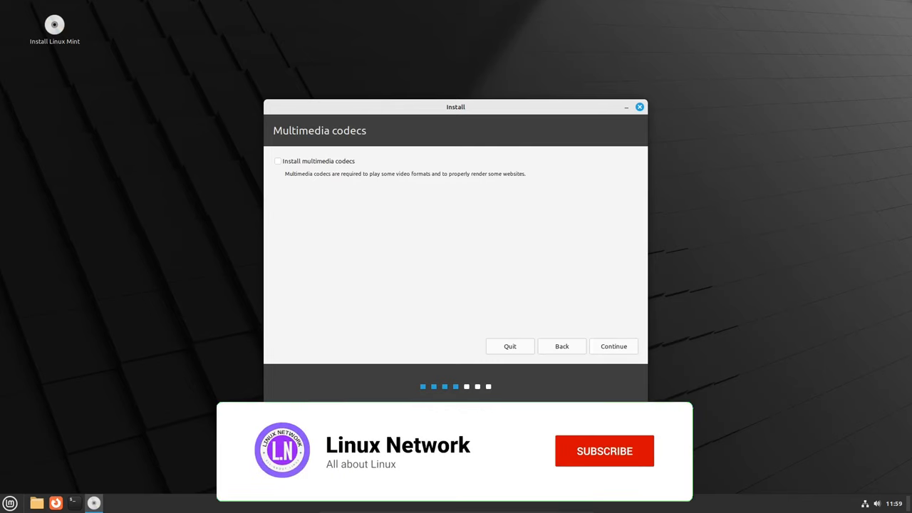
{"action": "left_click", "coordinate": [510, 346]}
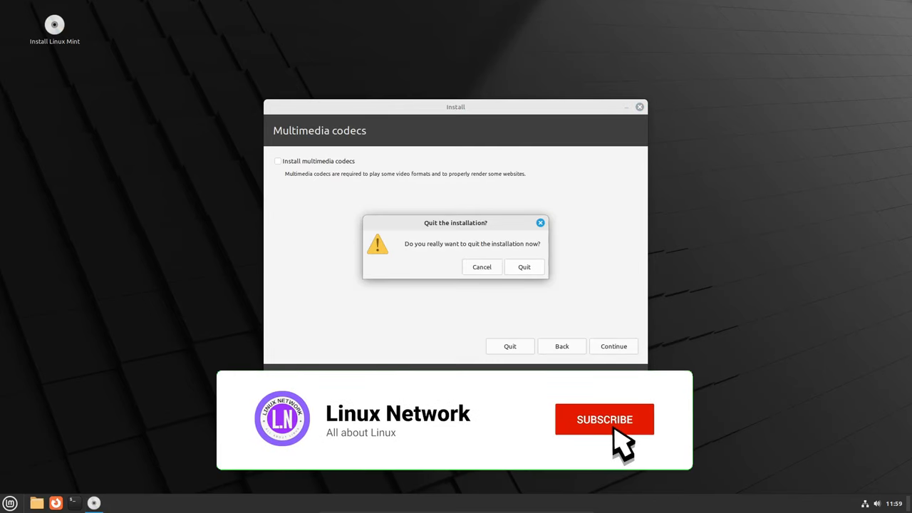
{"action": "left_click", "coordinate": [524, 266]}
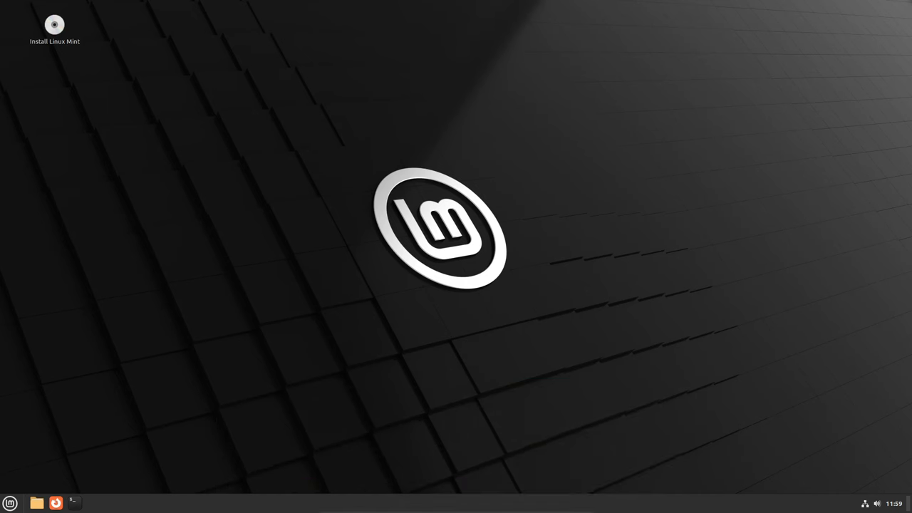
Step: Open the menu's Preferences category and scroll to find Welcome Screen
{"action": "left_click", "coordinate": [10, 502]}
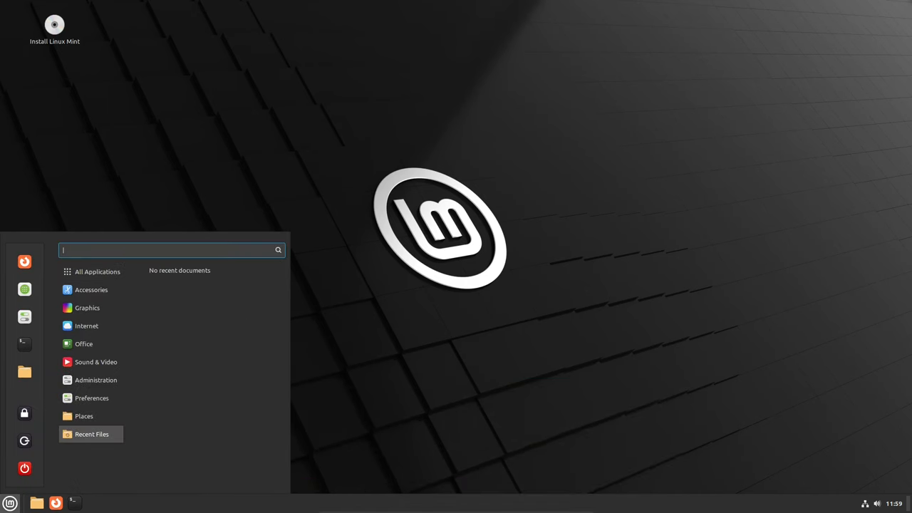
{"action": "left_click", "coordinate": [83, 343]}
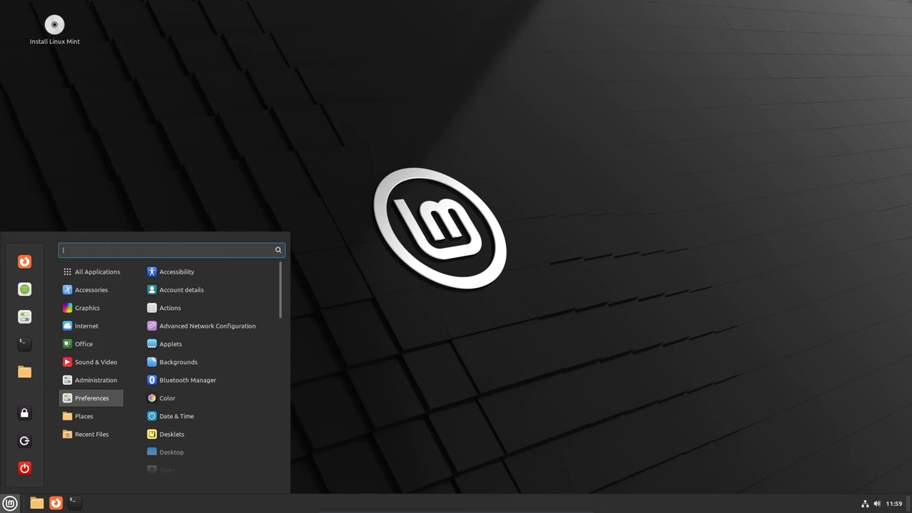
{"action": "scroll", "scroll_direction": "down", "scroll_amount": 3}
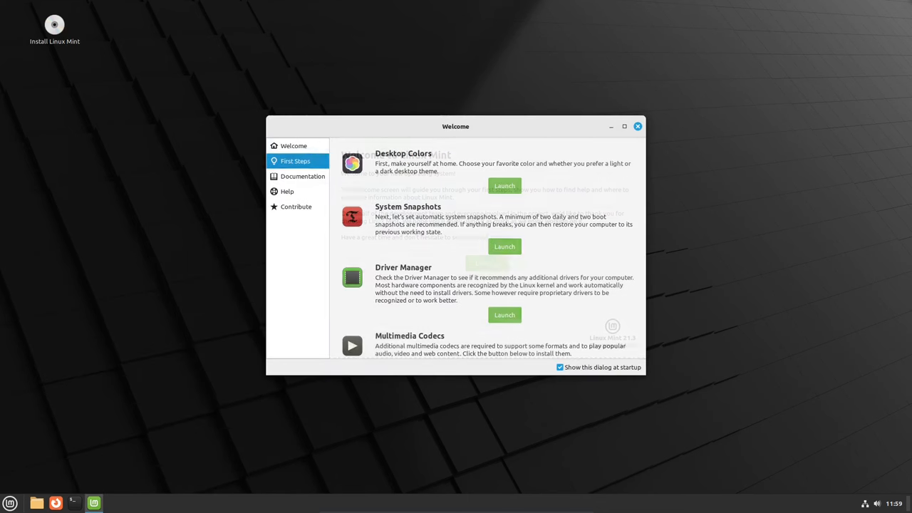
Step: Browse the Documentation, Contribute and Welcome pages, then close the Welcome Screen window
{"action": "scroll", "scroll_direction": "down", "scroll_amount": 3}
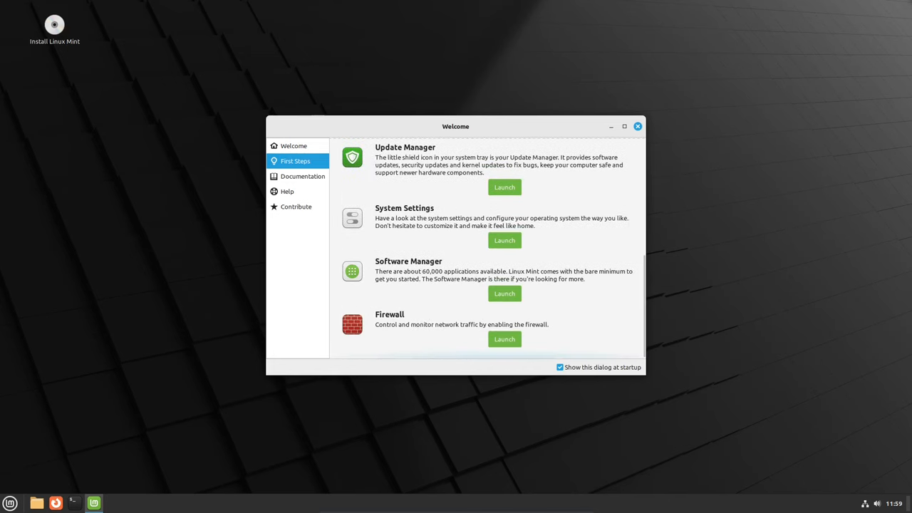
{"action": "left_click", "coordinate": [302, 176]}
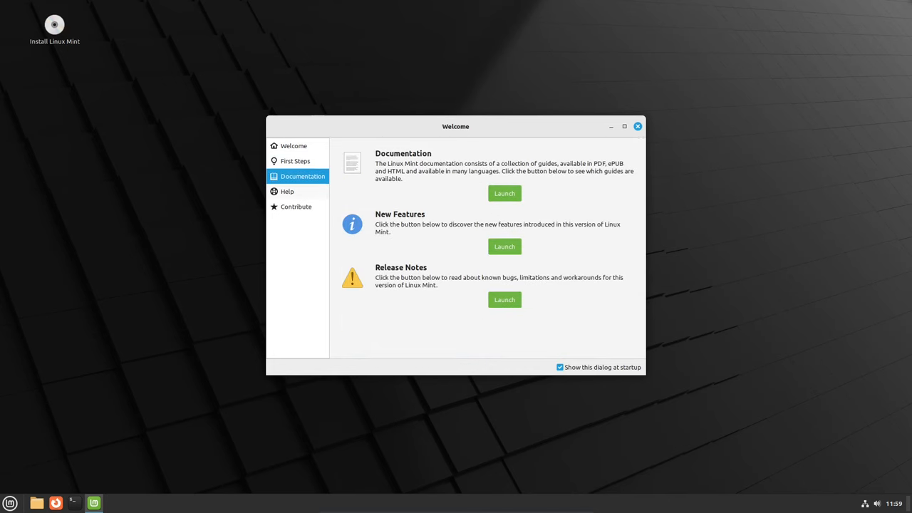
{"action": "left_click", "coordinate": [295, 207]}
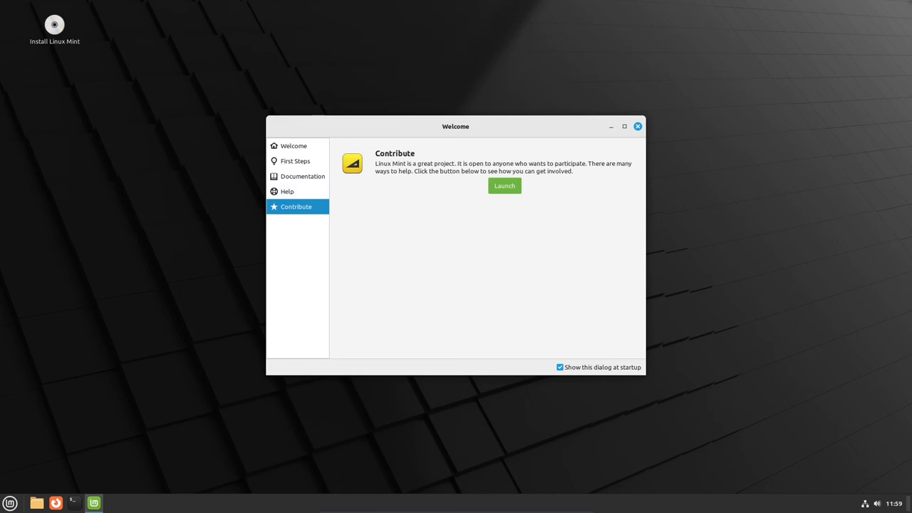
{"action": "left_click", "coordinate": [293, 145]}
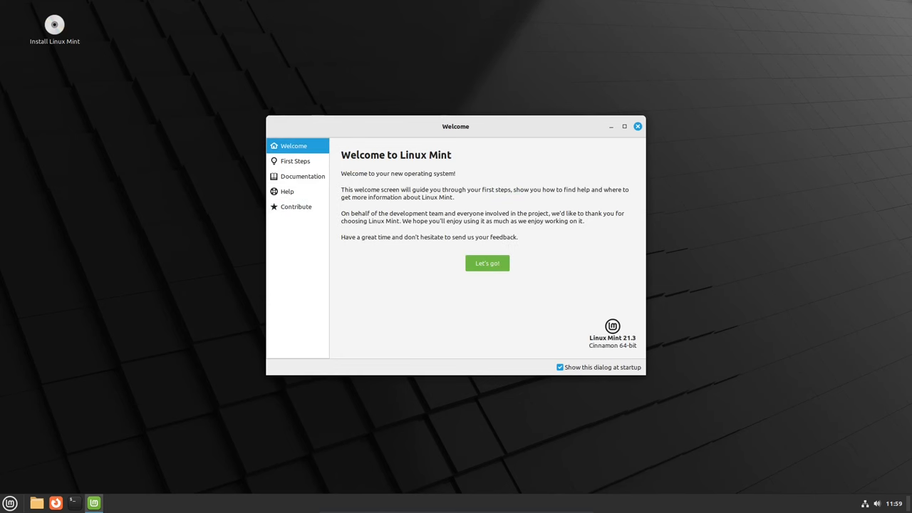
{"action": "left_click", "coordinate": [637, 126]}
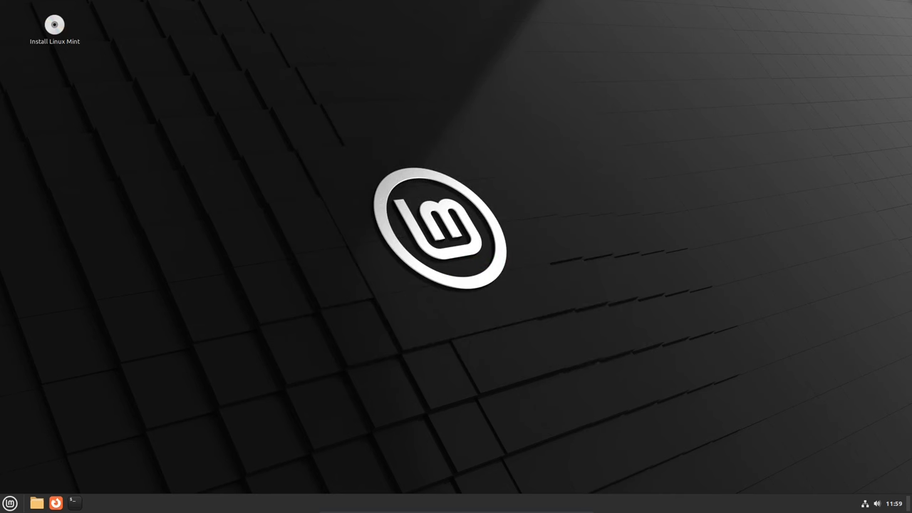
Step: Bring up the desktop options and choose Change Desktop Background
{"action": "left_click", "coordinate": [10, 503]}
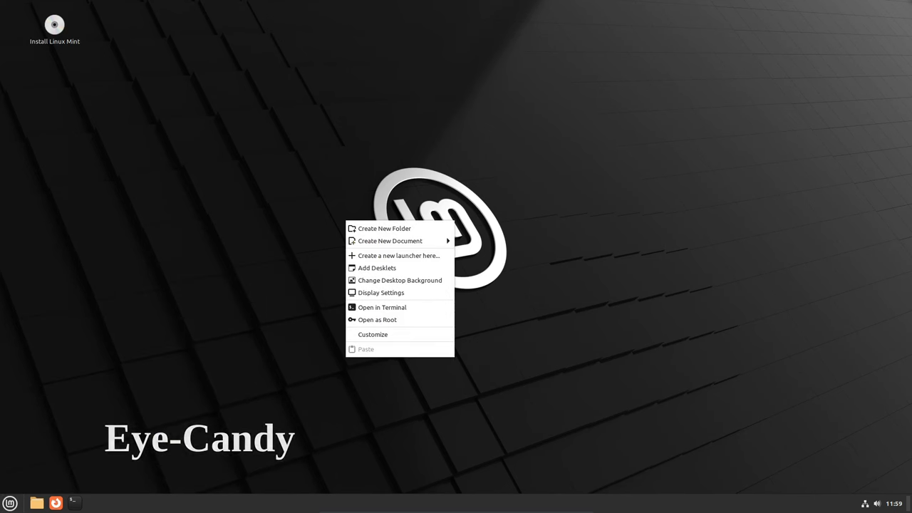
{"action": "mouse_move", "coordinate": [400, 280]}
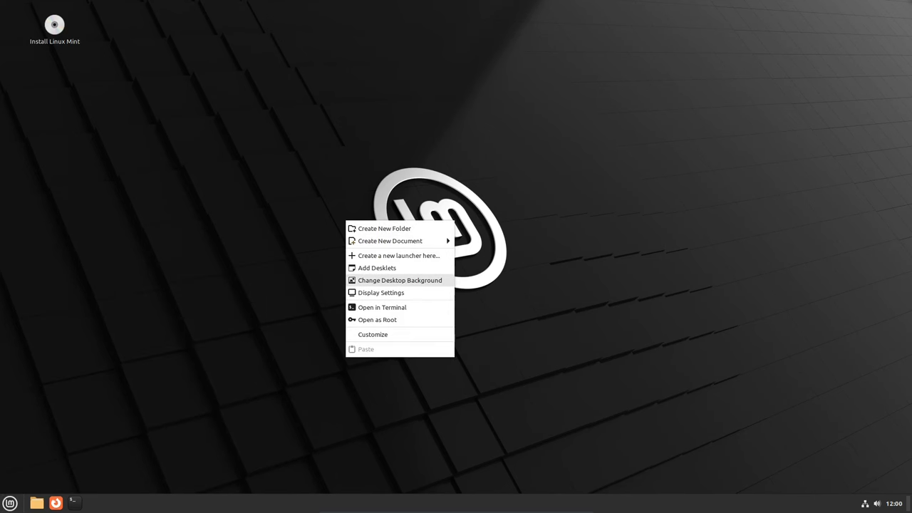
{"action": "left_click", "coordinate": [400, 280]}
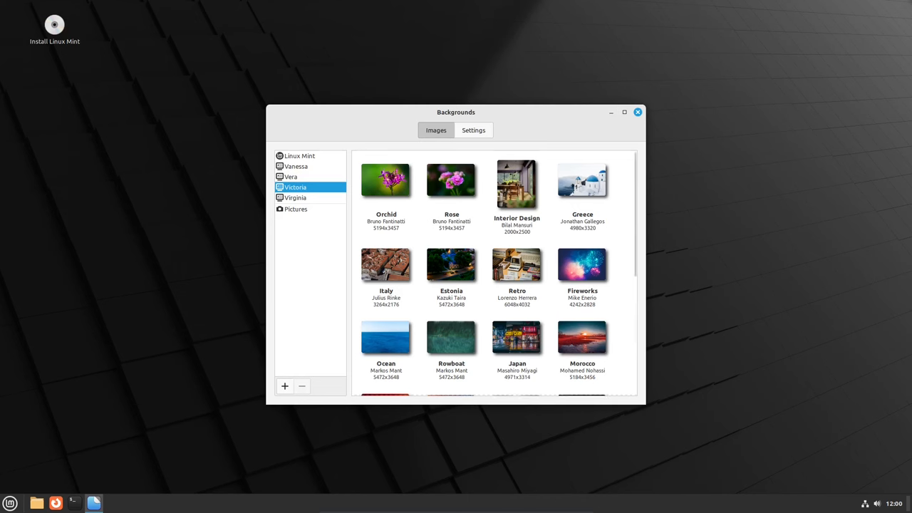
Step: Scroll through the Virginia wallpaper thumbnails, then close the Backgrounds window
{"action": "left_click", "coordinate": [295, 198]}
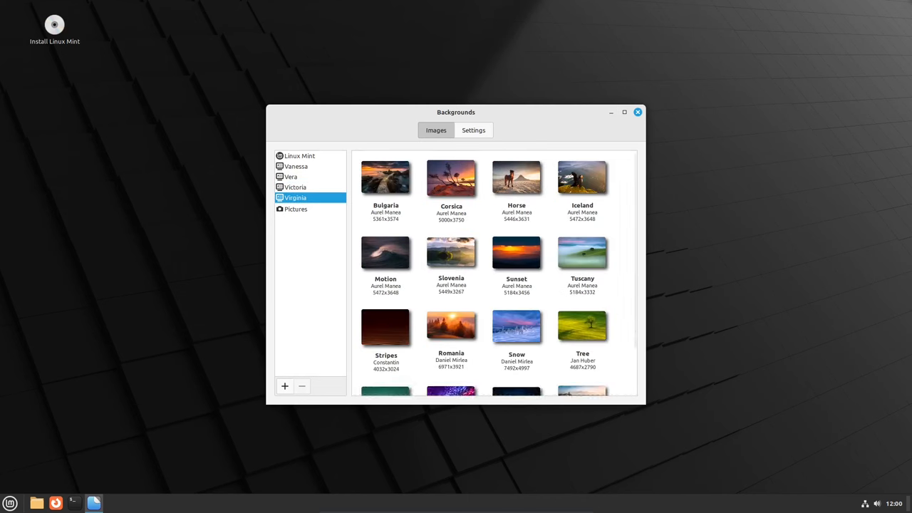
{"action": "scroll", "scroll_direction": "down", "scroll_amount": 3}
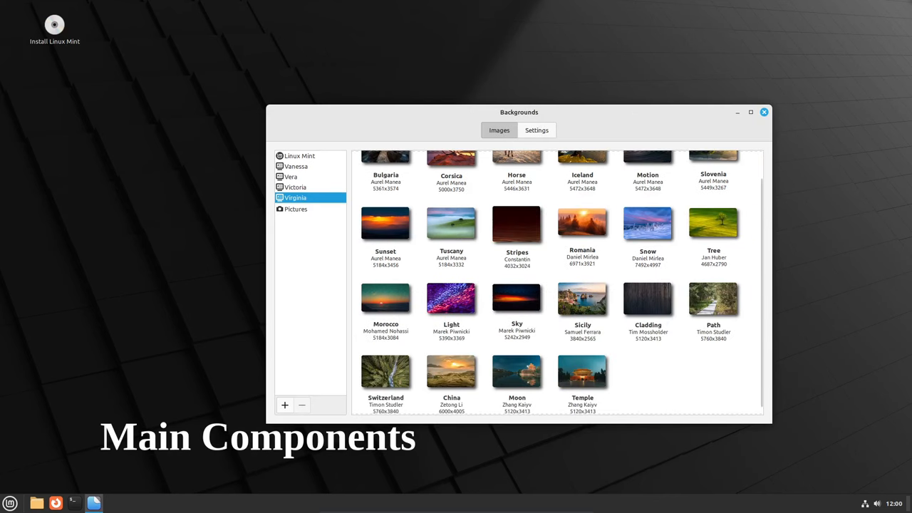
{"action": "left_click", "coordinate": [763, 111]}
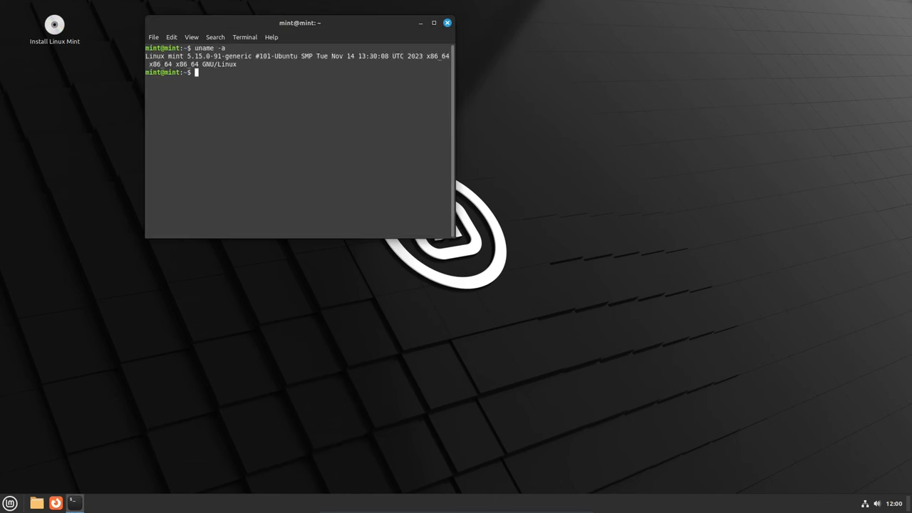
Step: Run uname -r to print kernel release 5.15.0-91-generic, then close the terminal
{"action": "type", "text": "uname -r"}
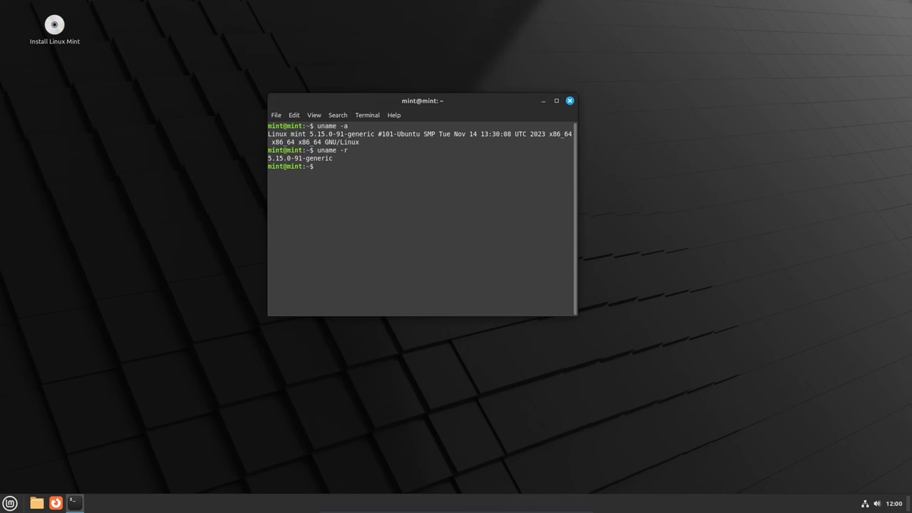
{"action": "left_click", "coordinate": [570, 101]}
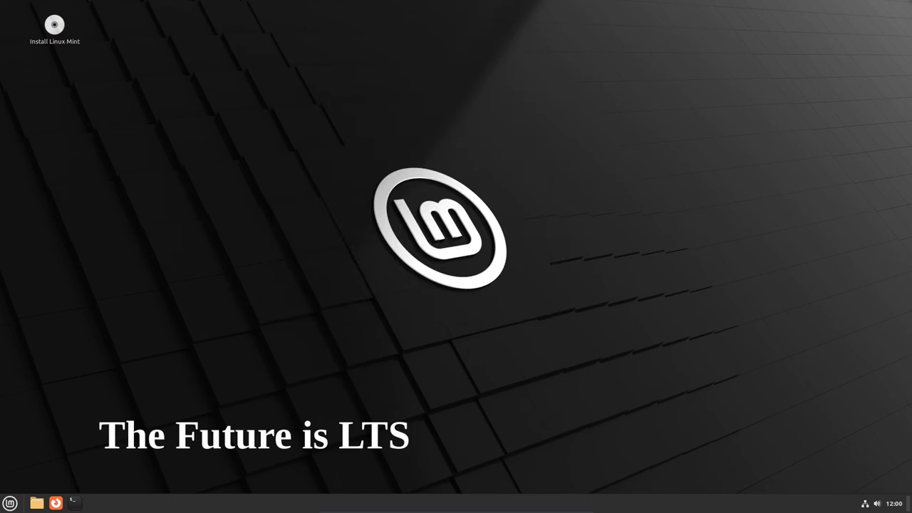
{"action": "left_click", "coordinate": [877, 503]}
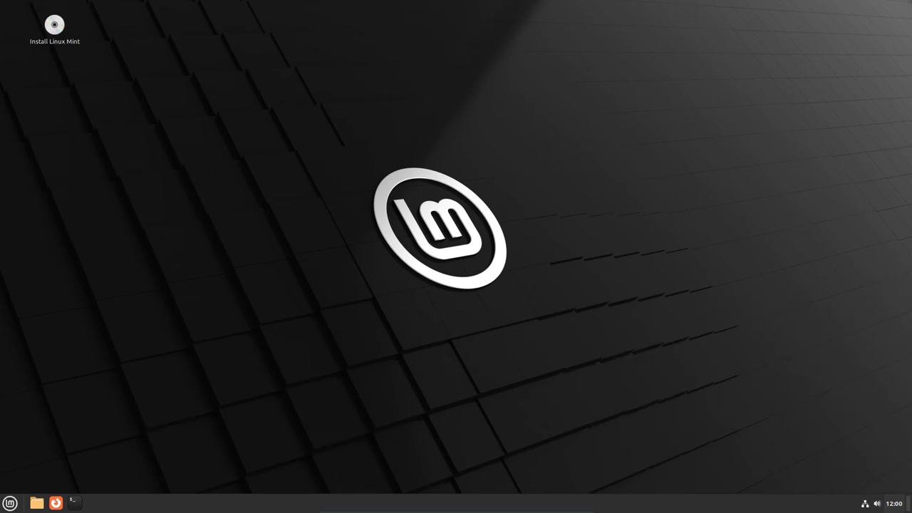
Step: View the connected wired link in Network Settings from the network applet, then close it
{"action": "left_click", "coordinate": [865, 503]}
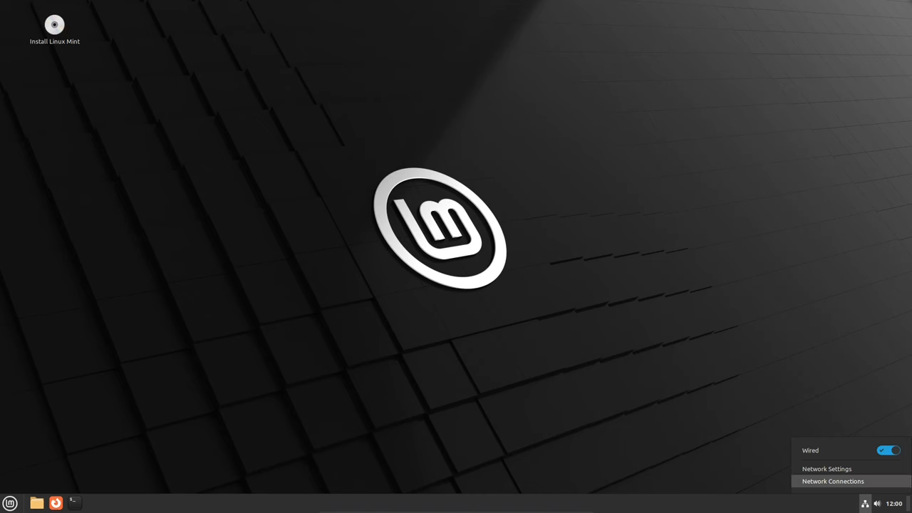
{"action": "left_click", "coordinate": [826, 469]}
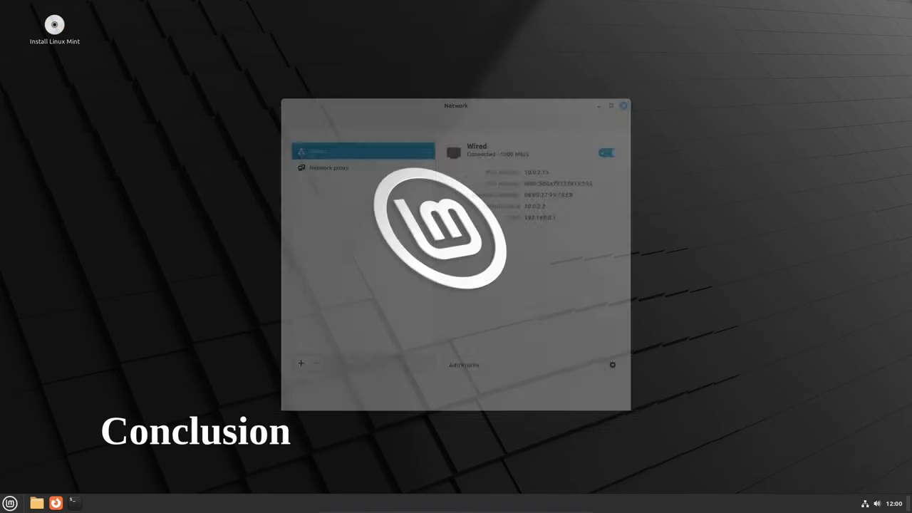
{"action": "left_click", "coordinate": [623, 105]}
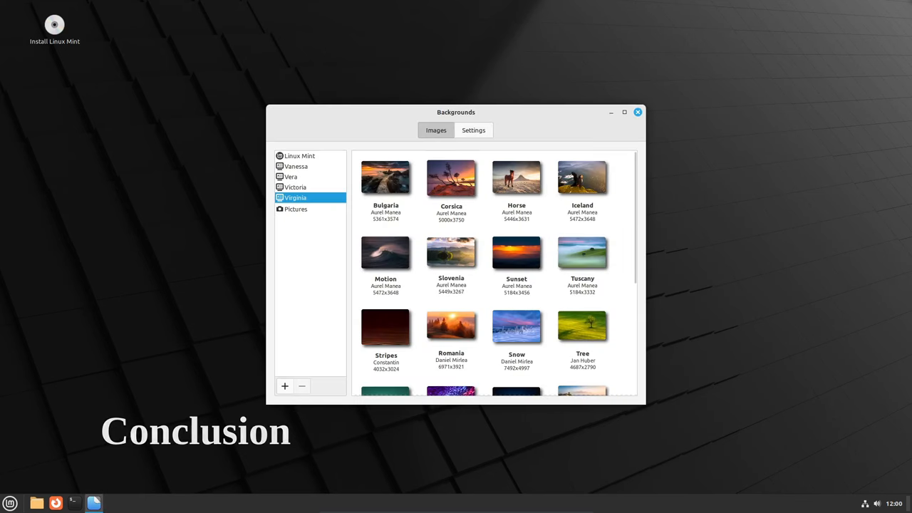
Step: Apply the Corsica sunset wallpaper, close Backgrounds, and open System Settings ready for searching
{"action": "left_click", "coordinate": [451, 176]}
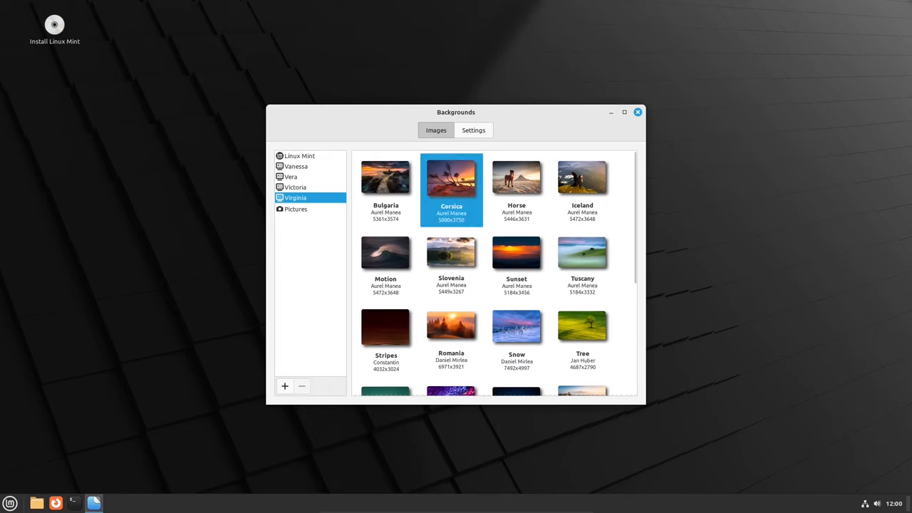
{"action": "left_click", "coordinate": [637, 111]}
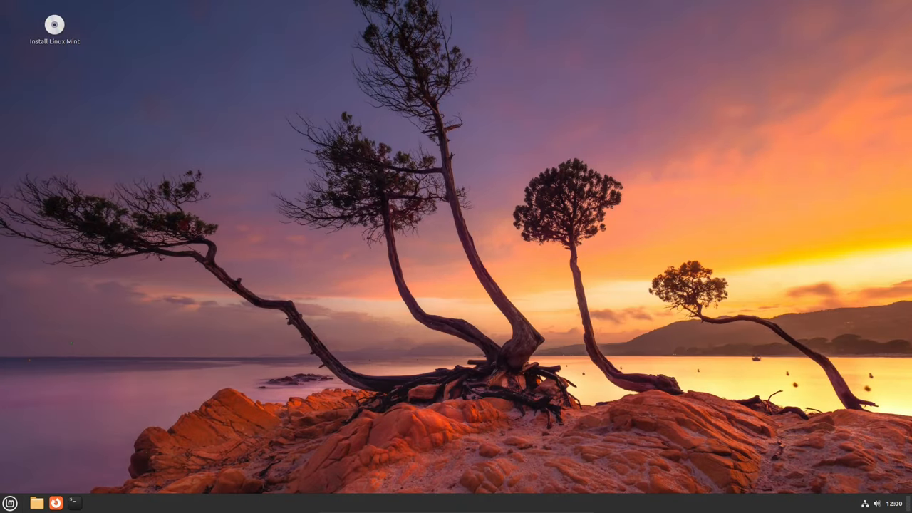
{"action": "left_click", "coordinate": [10, 502]}
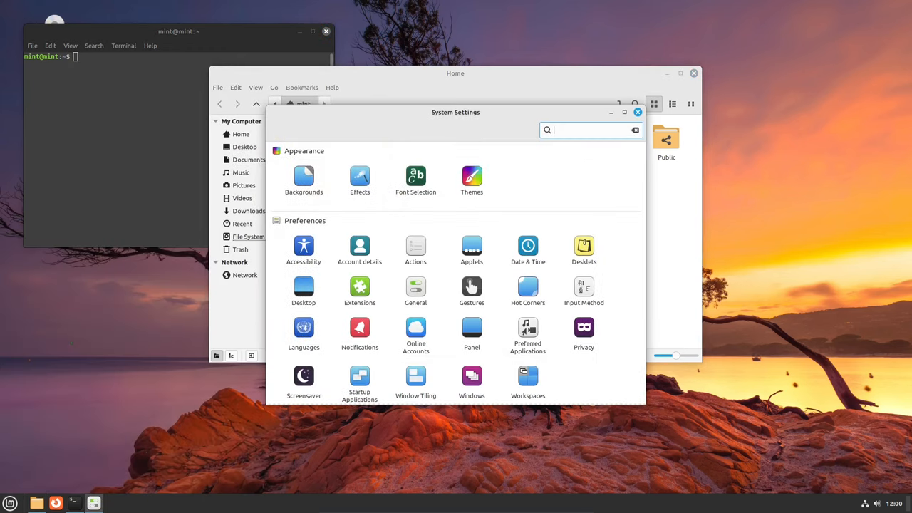
{"action": "left_click_drag", "start_coordinate": [455, 112], "coordinate": [292, 186]}
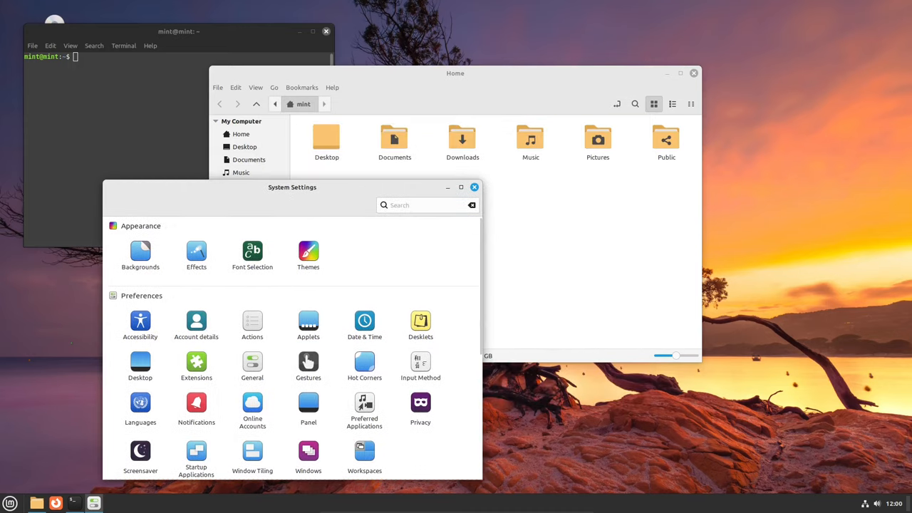
{"action": "left_click", "coordinate": [427, 205]}
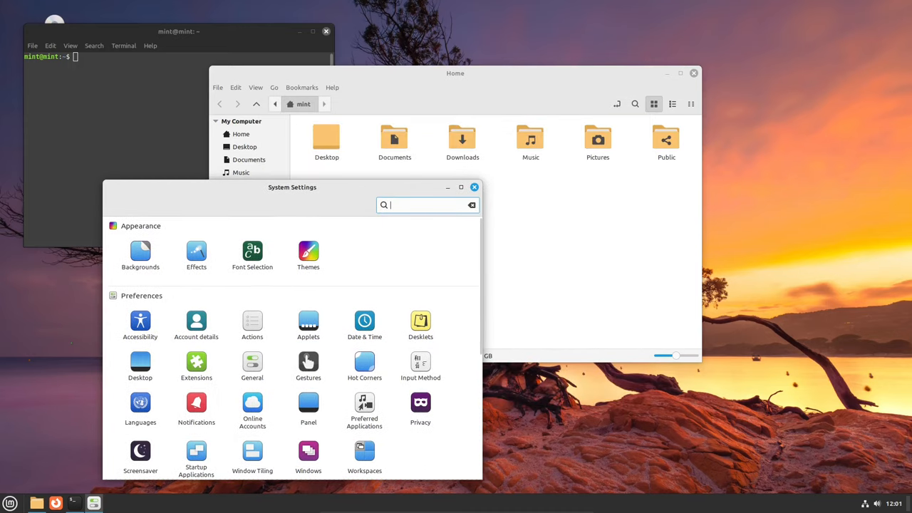